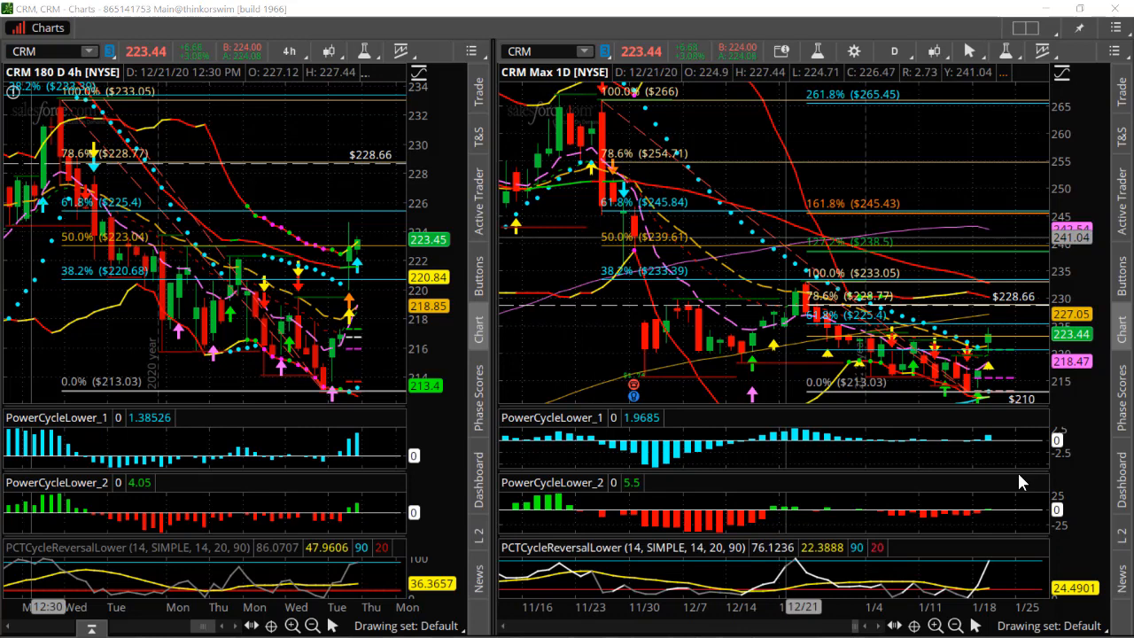
{"action": "mouse_move", "coordinate": [993, 443]}
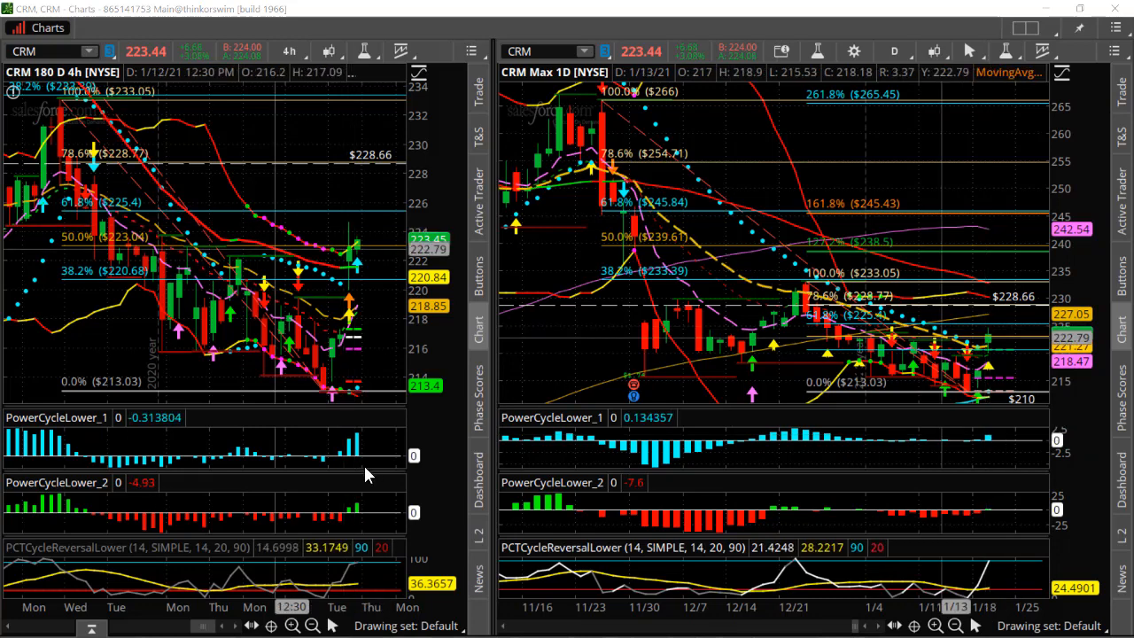
{"action": "mouse_move", "coordinate": [358, 319]}
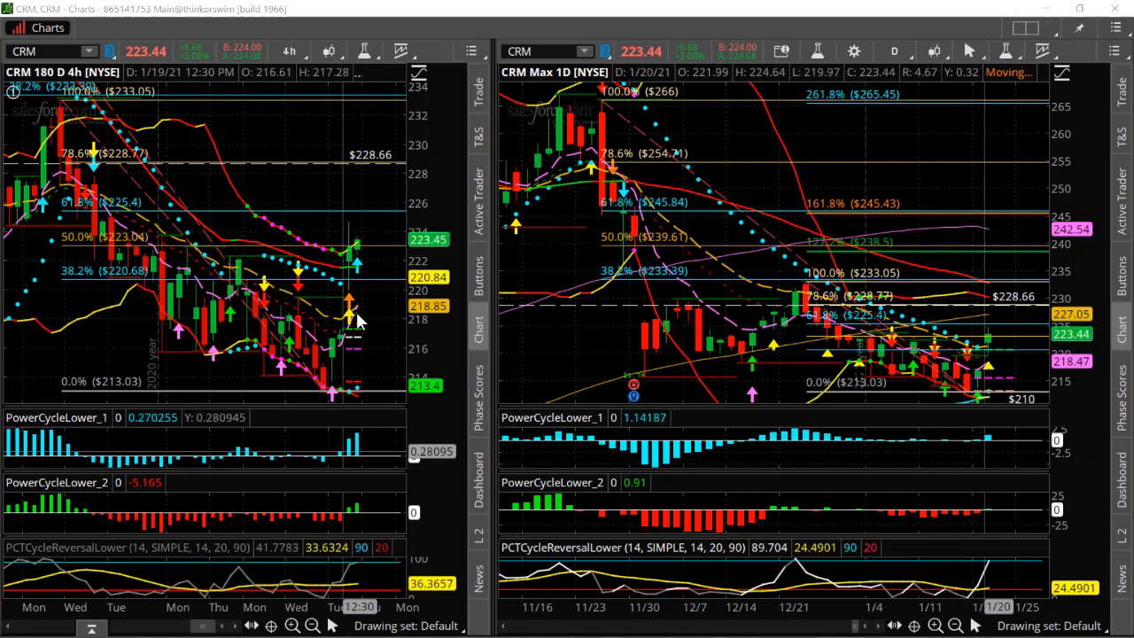
{"action": "mouse_move", "coordinate": [350, 275]}
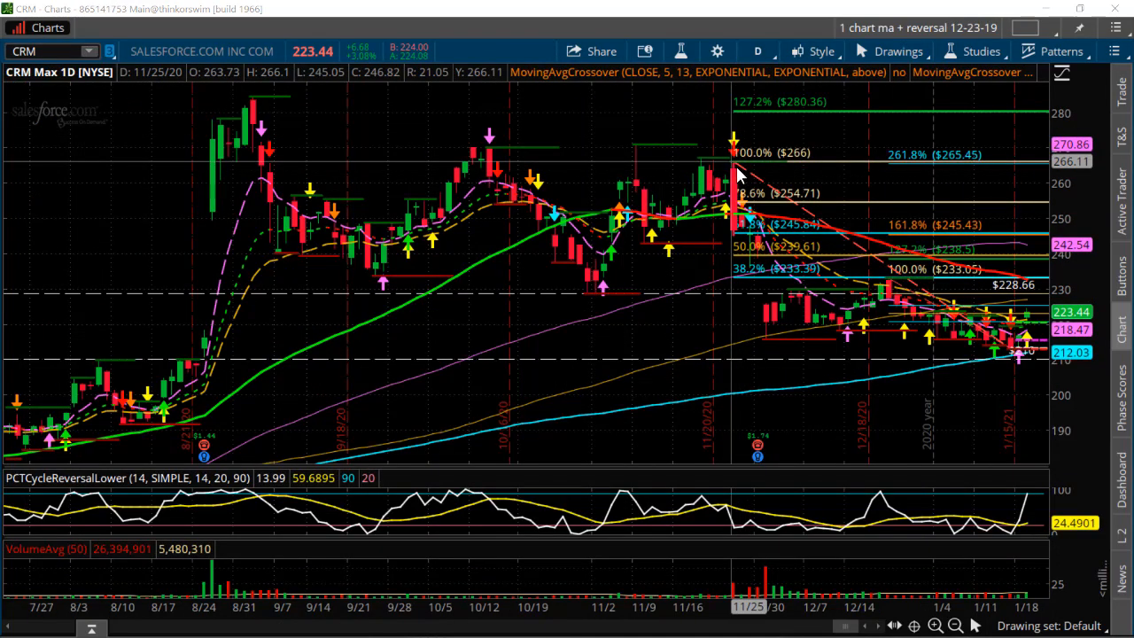
{"action": "mouse_move", "coordinate": [1028, 359]}
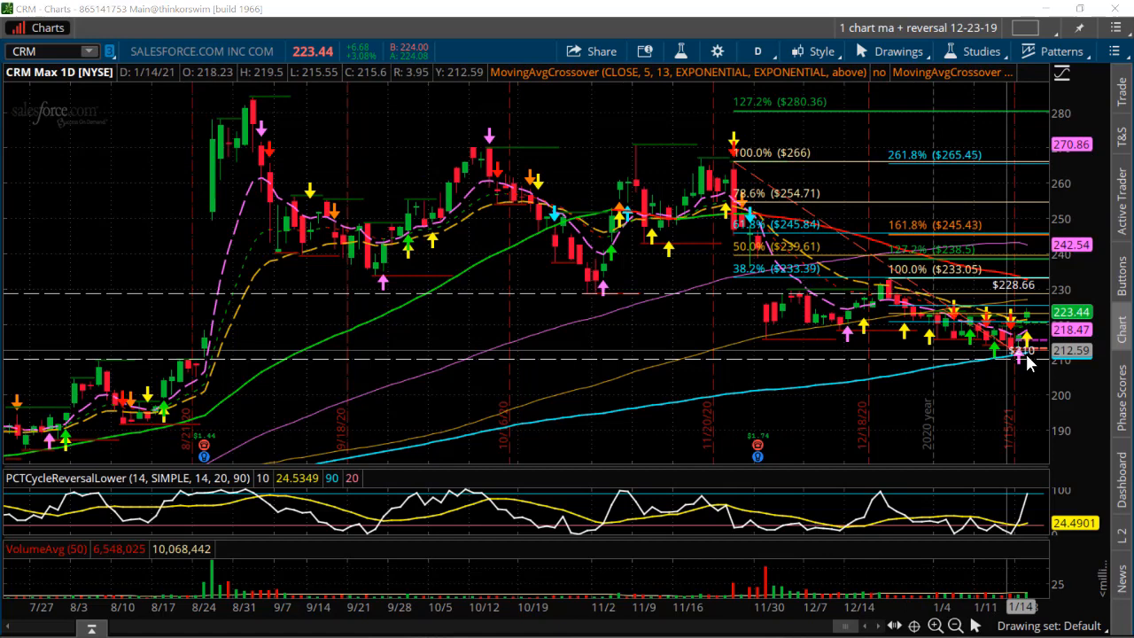
{"action": "mouse_move", "coordinate": [1020, 355]}
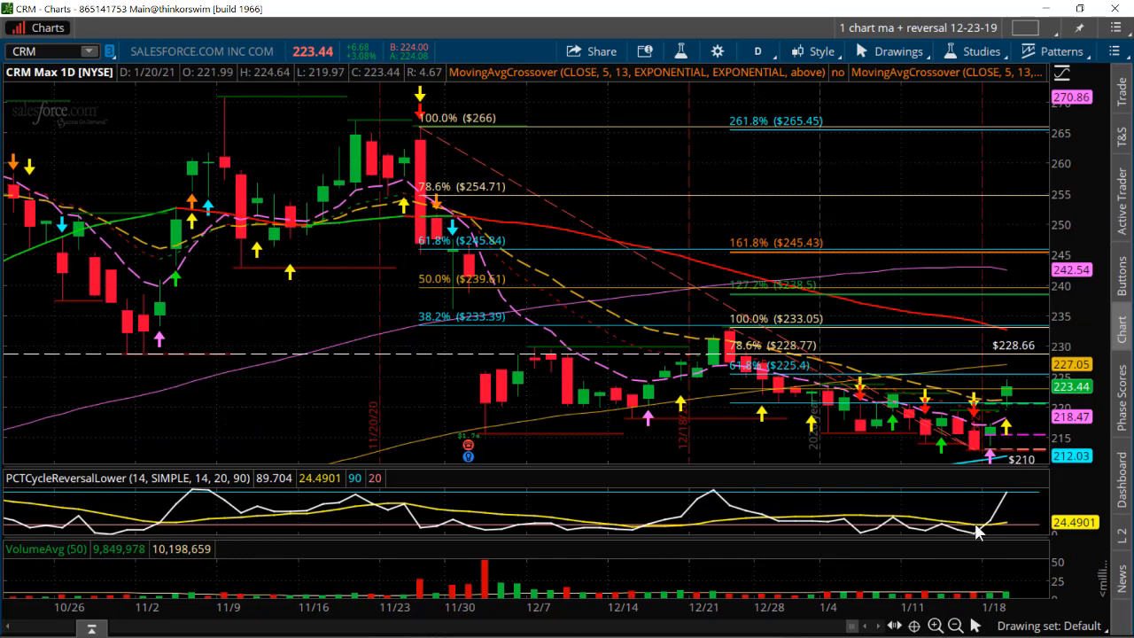
{"action": "mouse_move", "coordinate": [904, 441]}
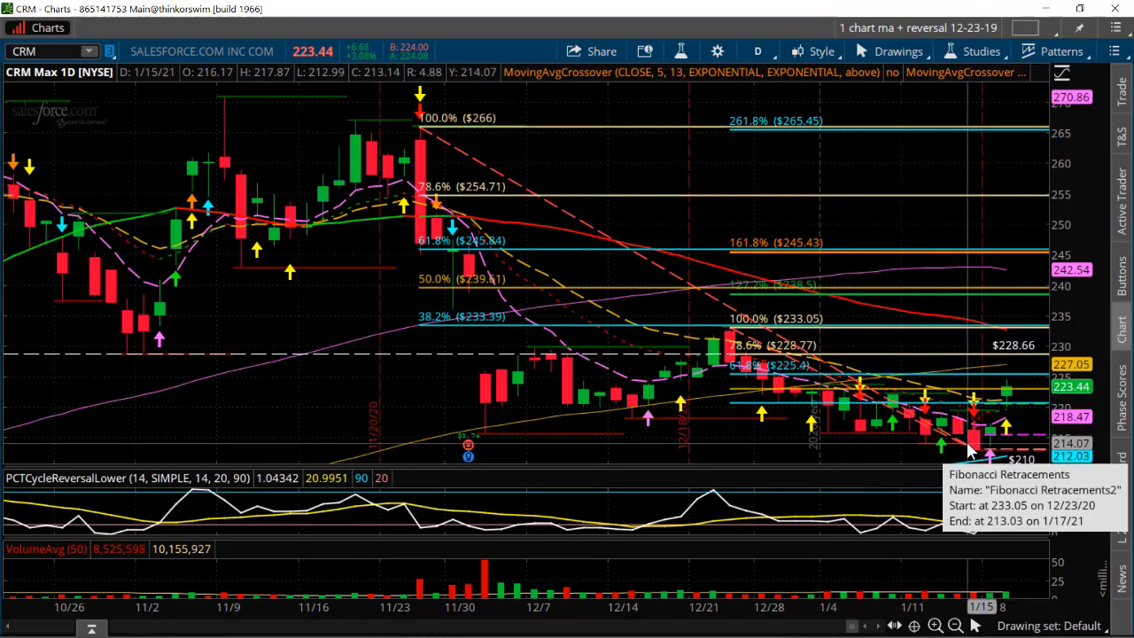
{"action": "mouse_move", "coordinate": [501, 403]}
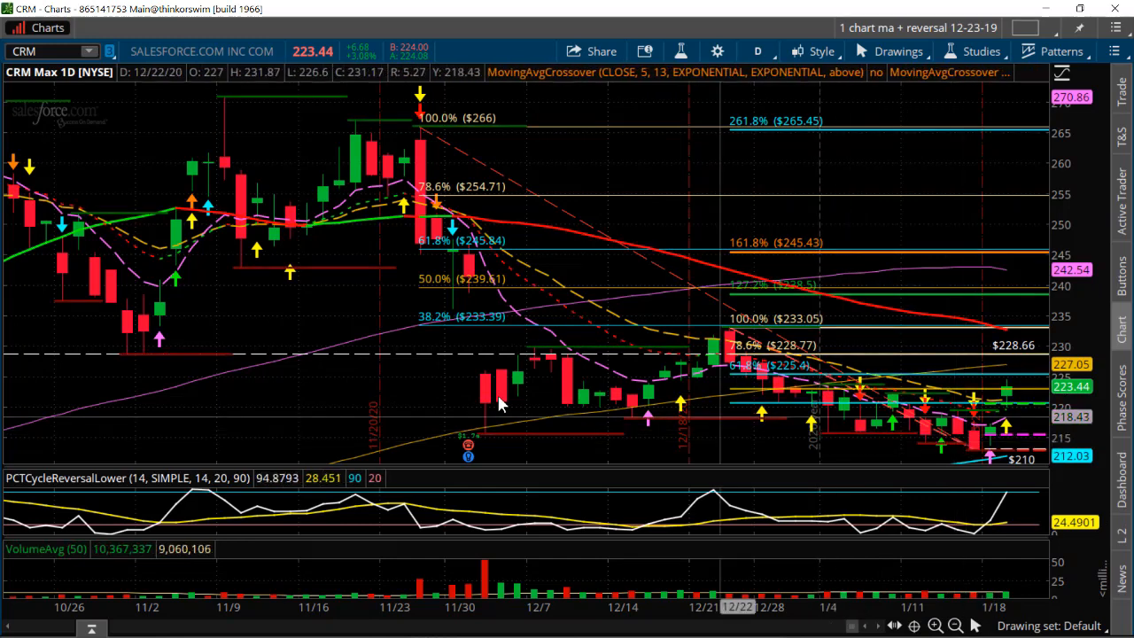
{"action": "mouse_move", "coordinate": [793, 354]}
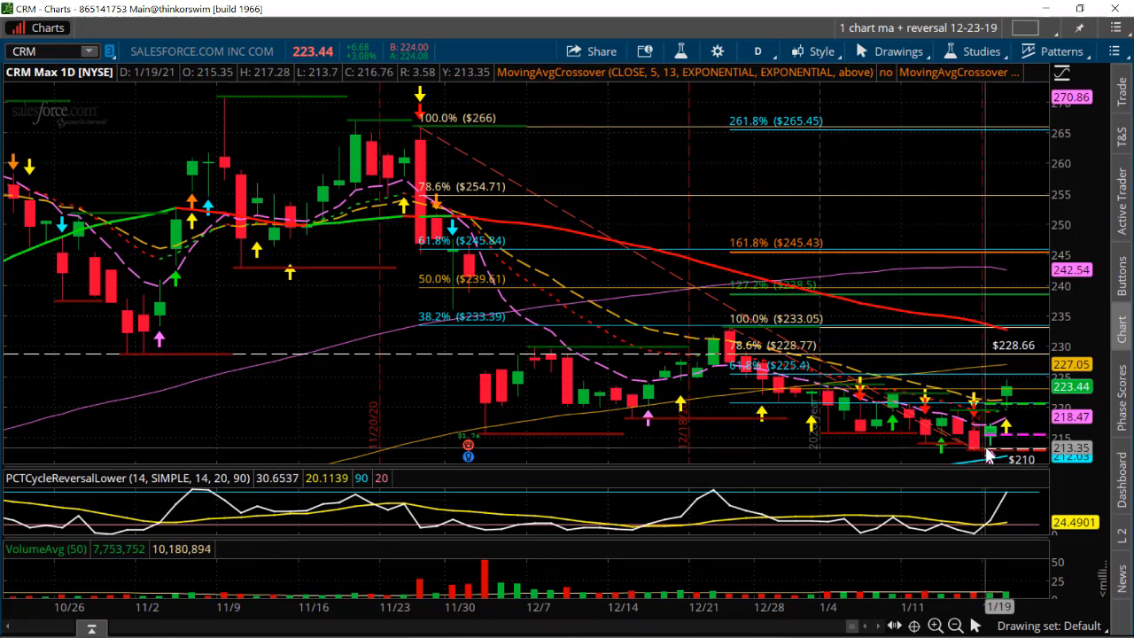
{"action": "mouse_move", "coordinate": [991, 459]}
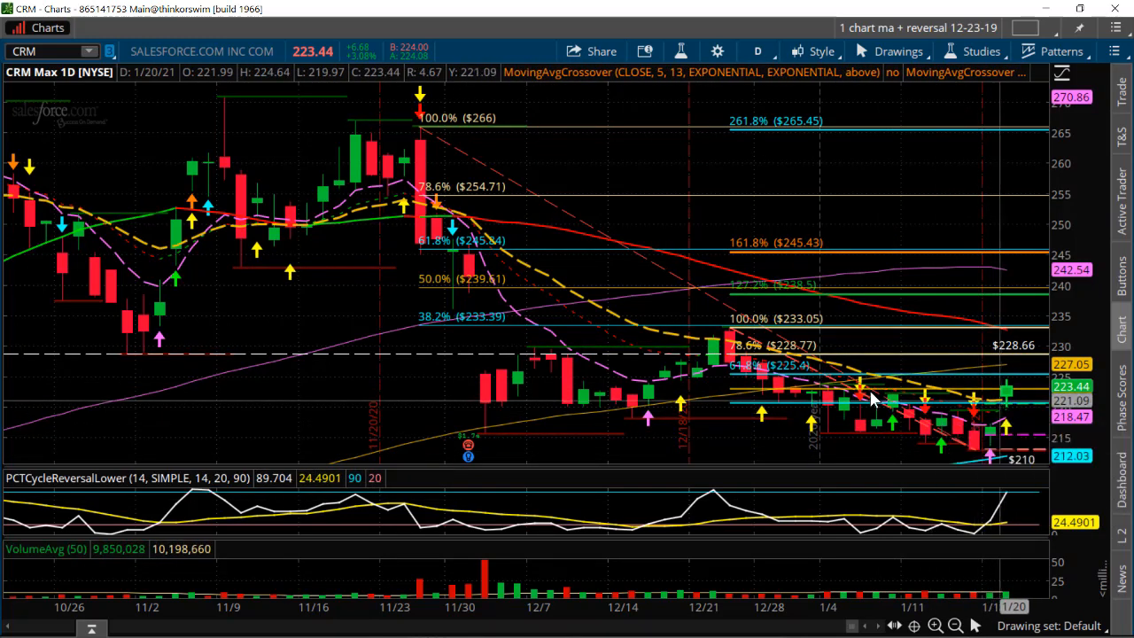
{"action": "mouse_move", "coordinate": [999, 408]}
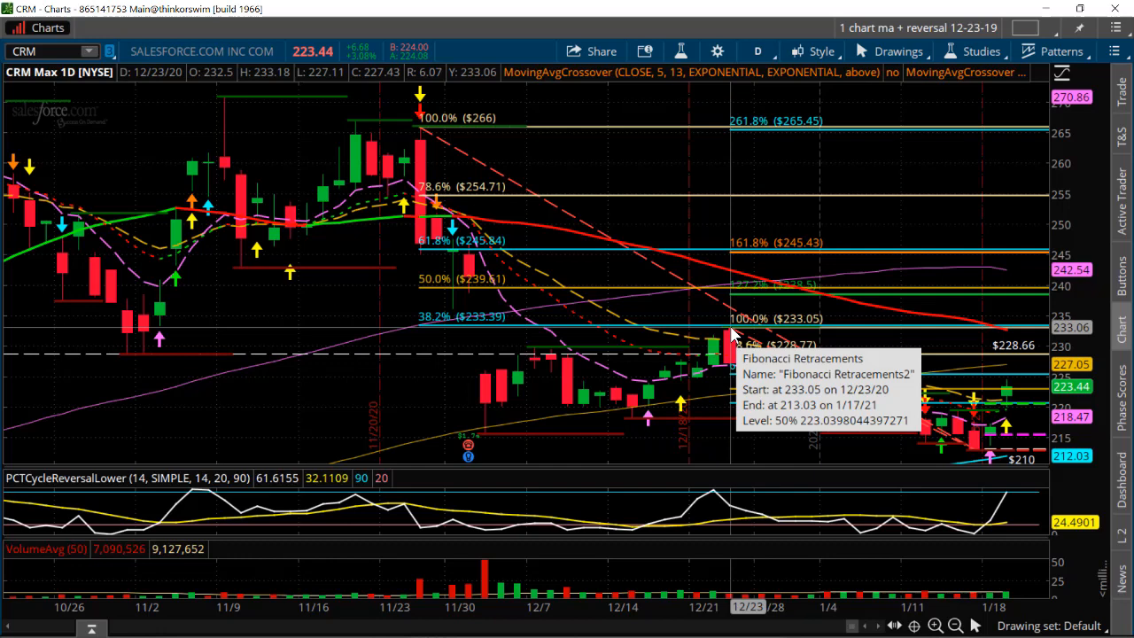
{"action": "mouse_move", "coordinate": [948, 395]}
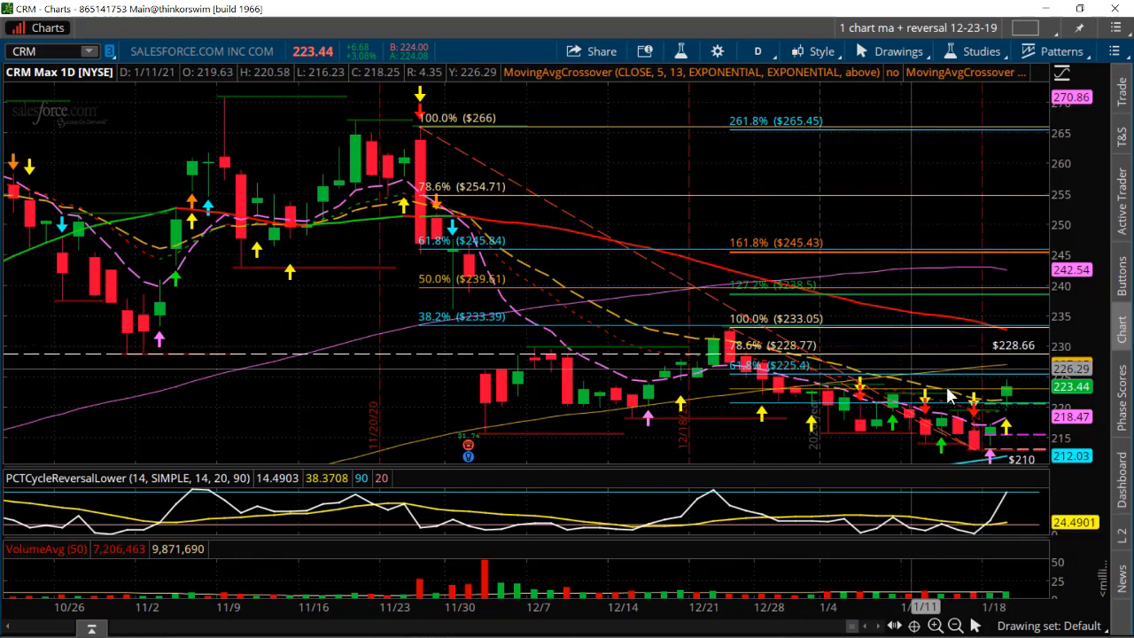
{"action": "mouse_move", "coordinate": [998, 401]}
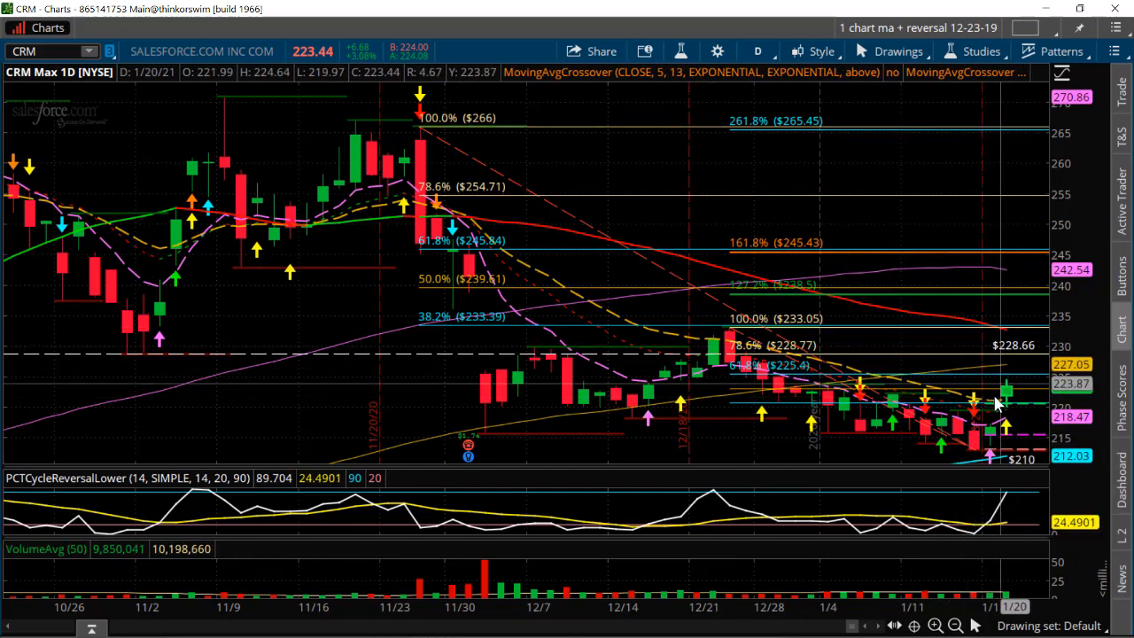
{"action": "mouse_move", "coordinate": [1006, 390]}
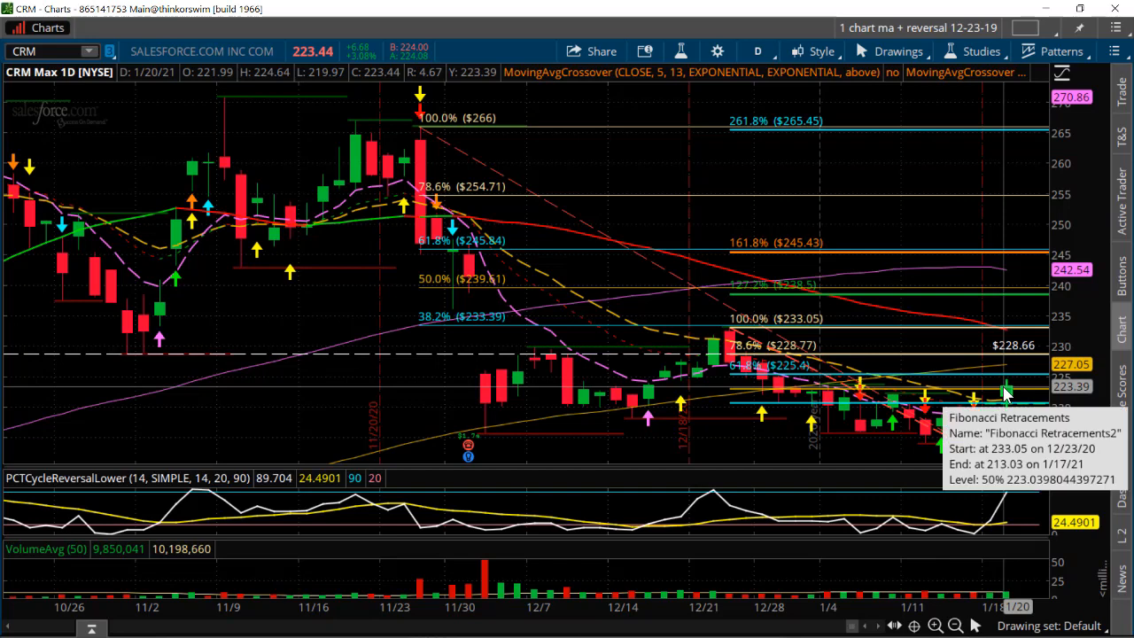
- Zoom the CRM daily chart back out to show history from late July
{"action": "left_click", "coordinate": [955, 626]}
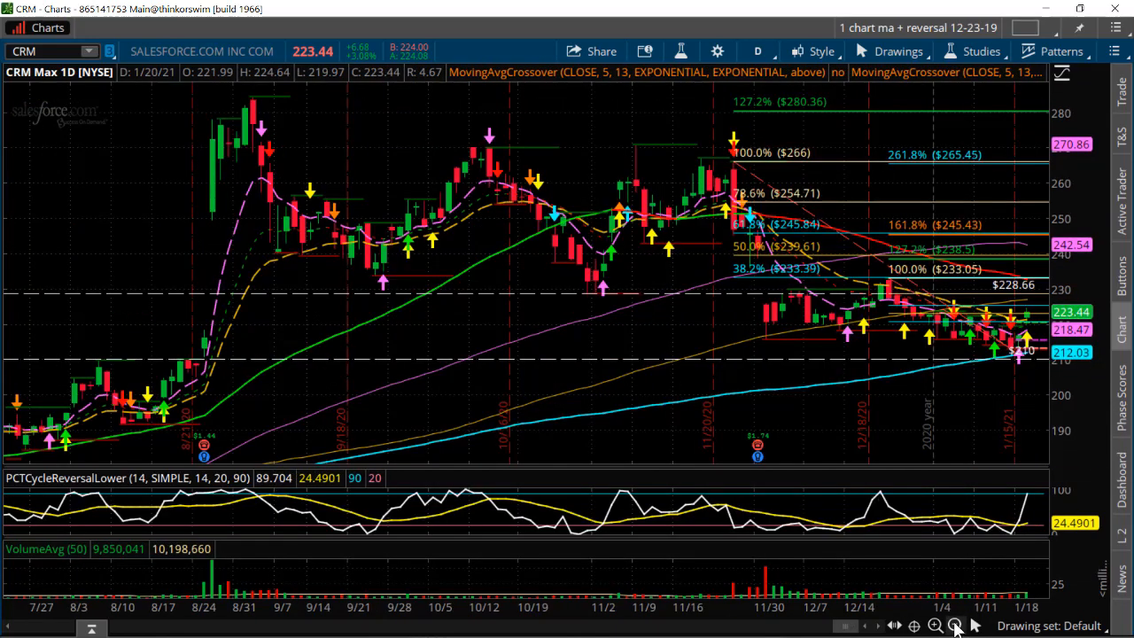
{"action": "mouse_move", "coordinate": [598, 300]}
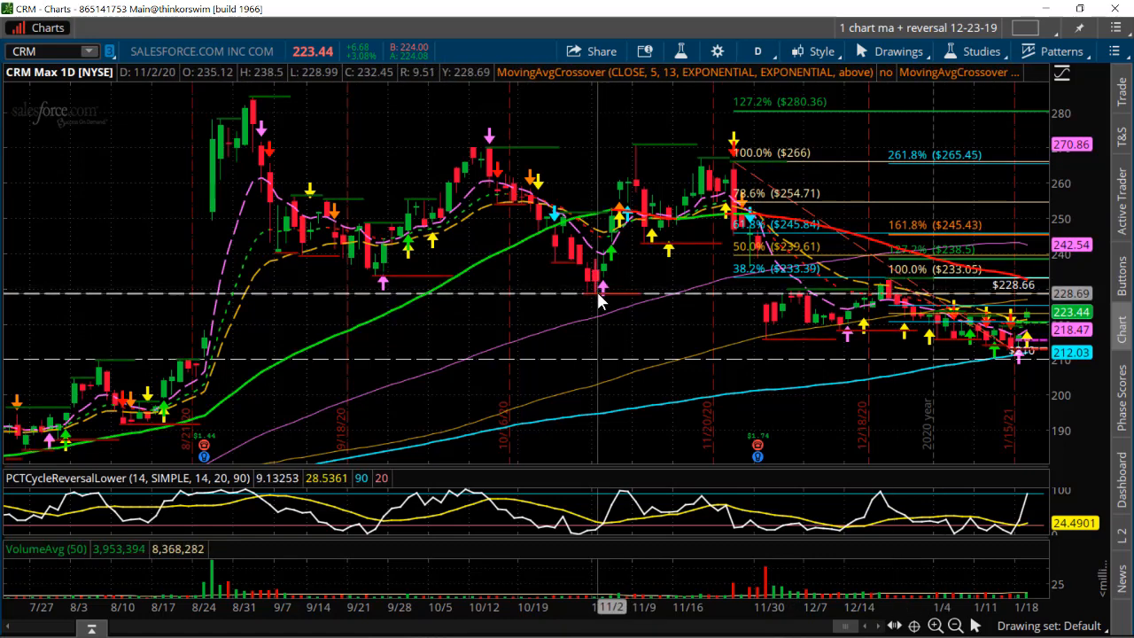
{"action": "mouse_move", "coordinate": [997, 294]}
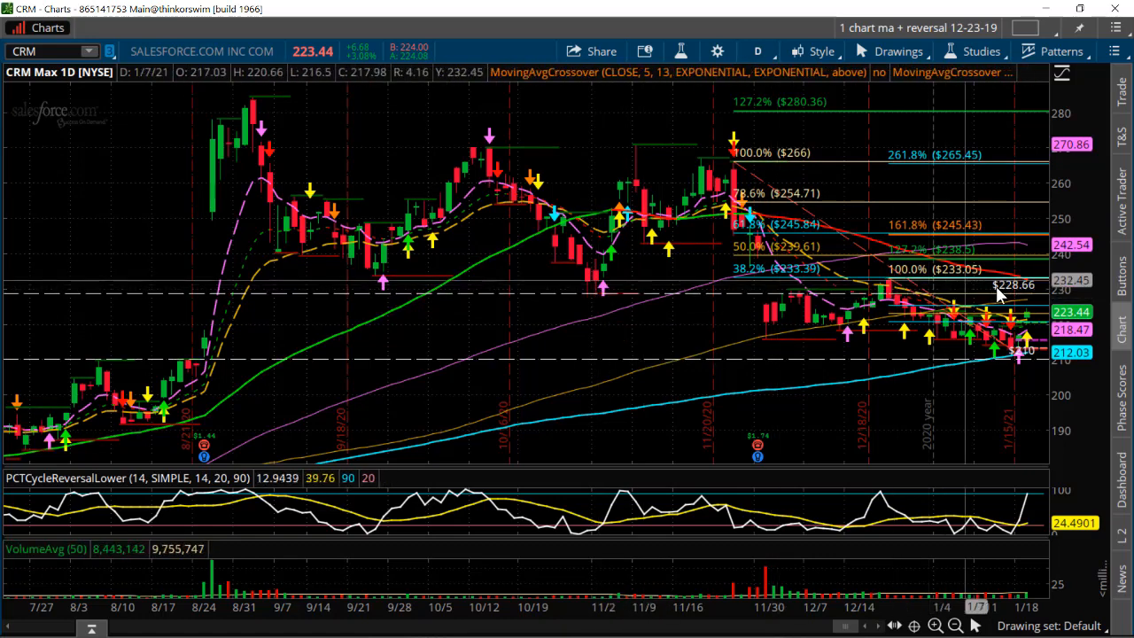
{"action": "mouse_move", "coordinate": [904, 290]}
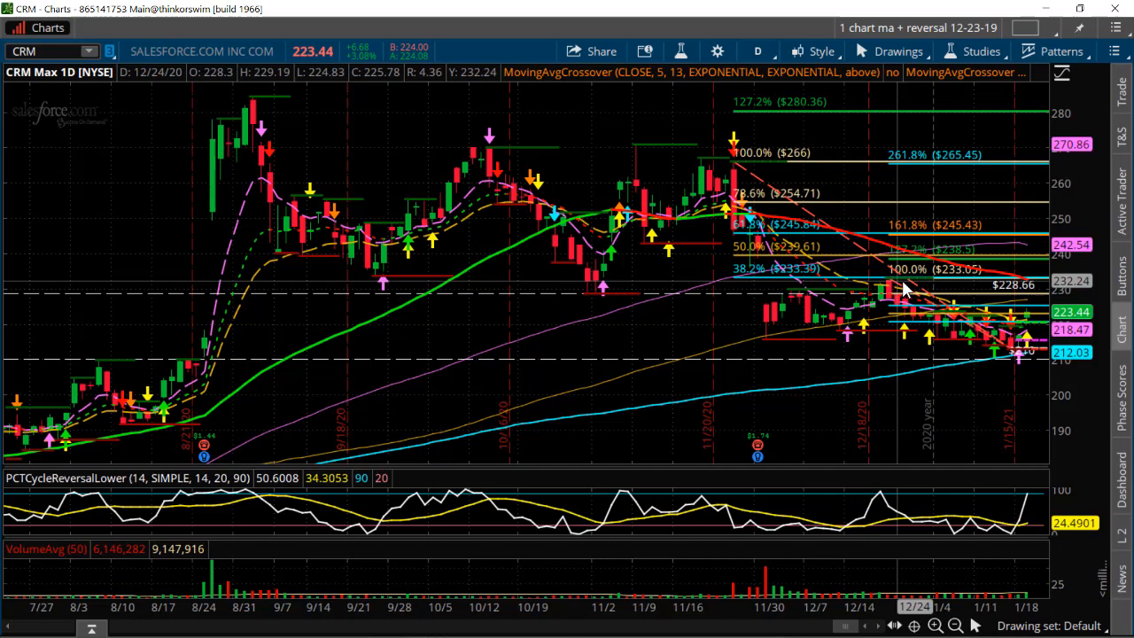
{"action": "mouse_move", "coordinate": [1002, 280]}
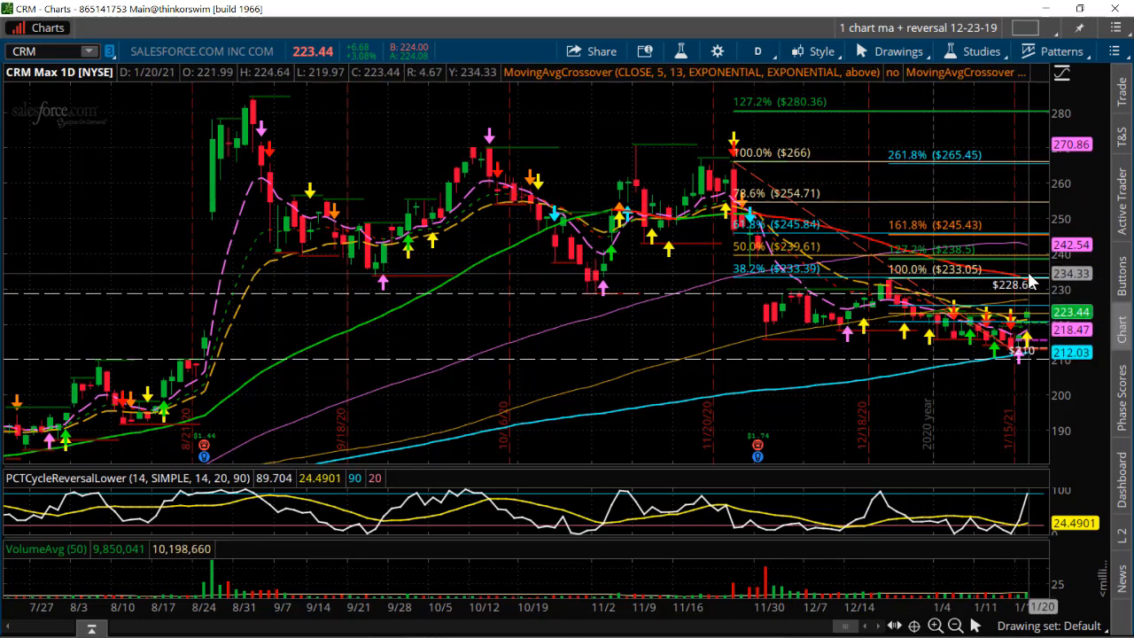
{"action": "mouse_move", "coordinate": [1023, 323]}
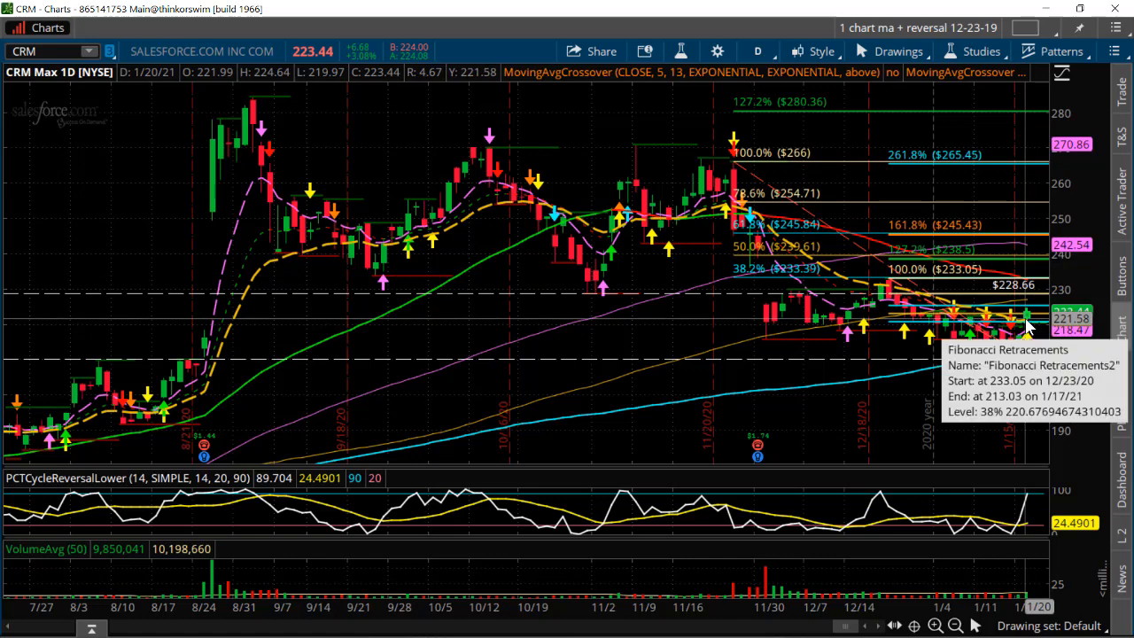
{"action": "mouse_move", "coordinate": [1028, 322]}
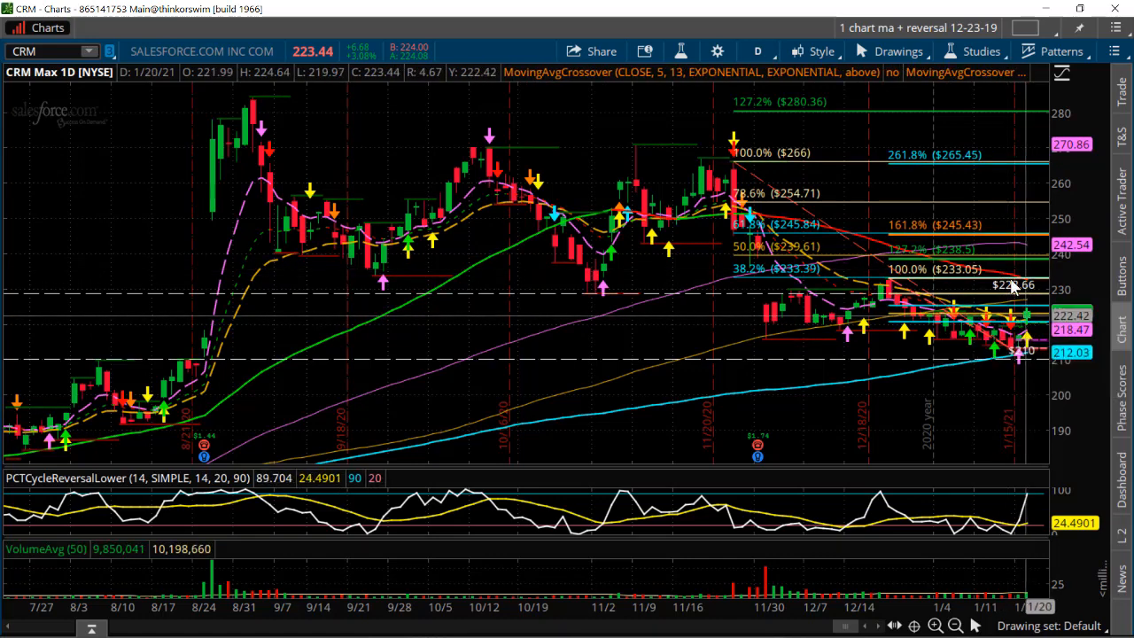
{"action": "mouse_move", "coordinate": [1030, 319]}
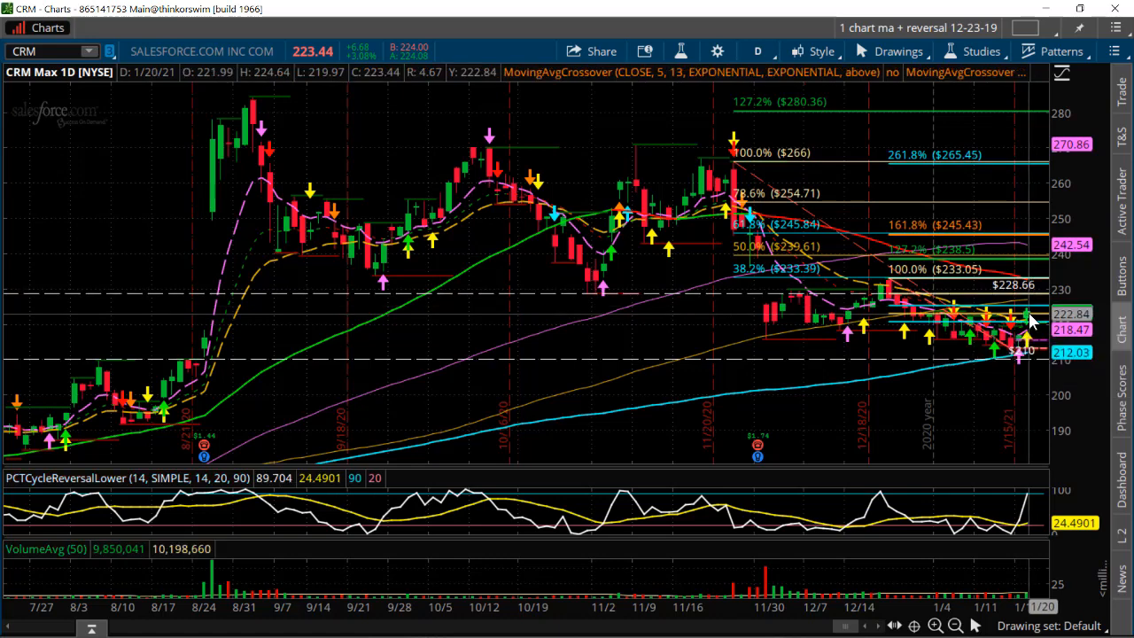
{"action": "mouse_move", "coordinate": [991, 239]}
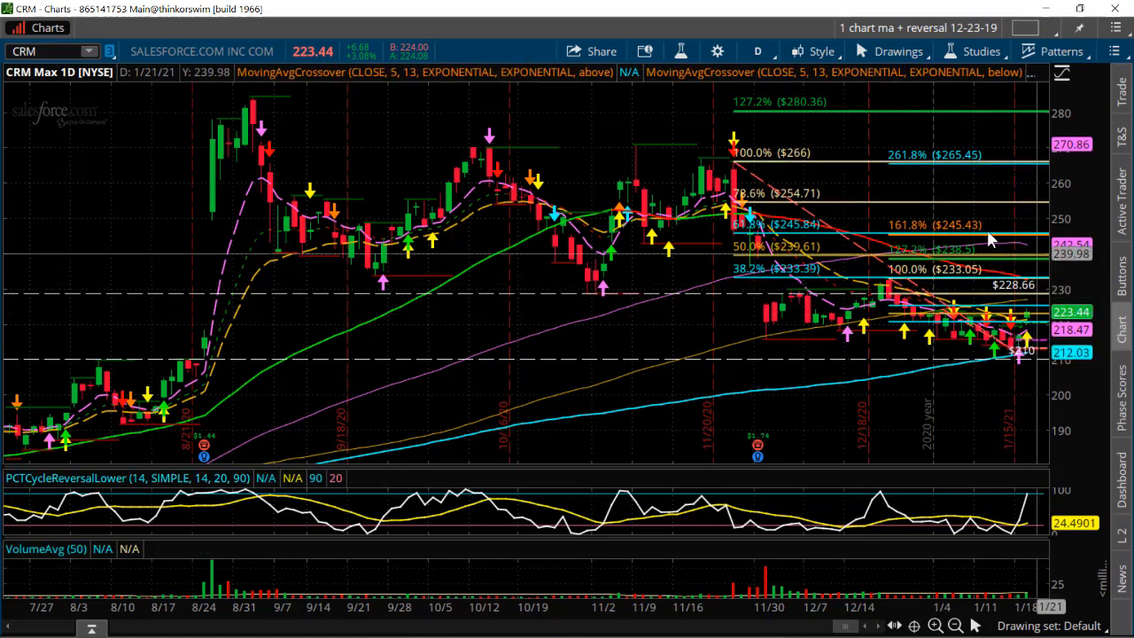
{"action": "mouse_move", "coordinate": [991, 240]}
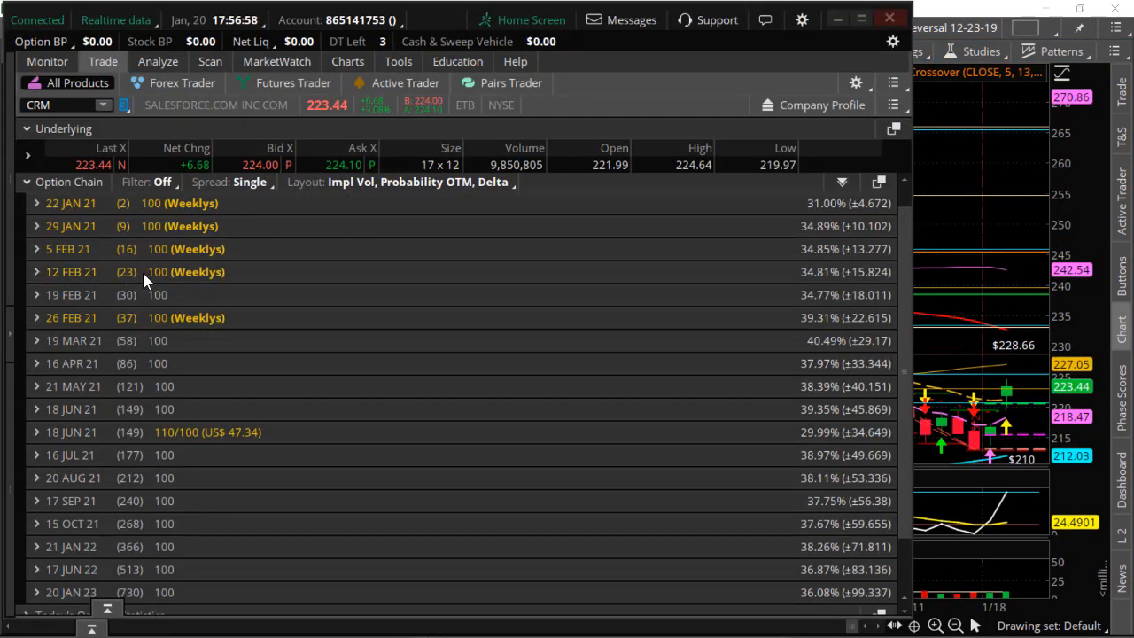
{"action": "mouse_move", "coordinate": [769, 273]}
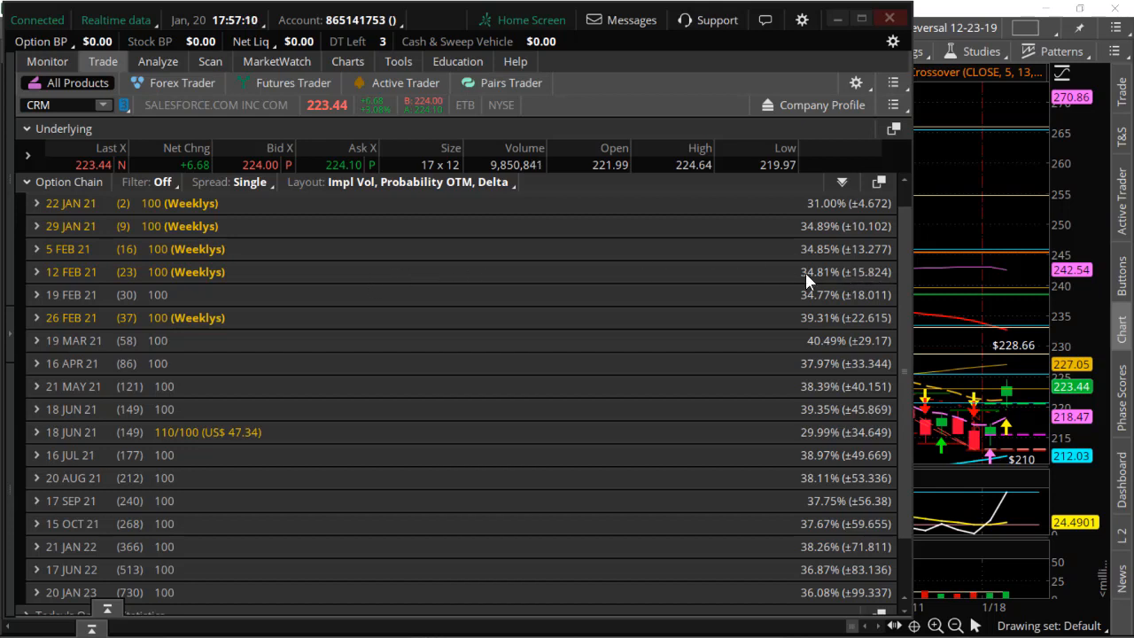
{"action": "mouse_move", "coordinate": [840, 277]}
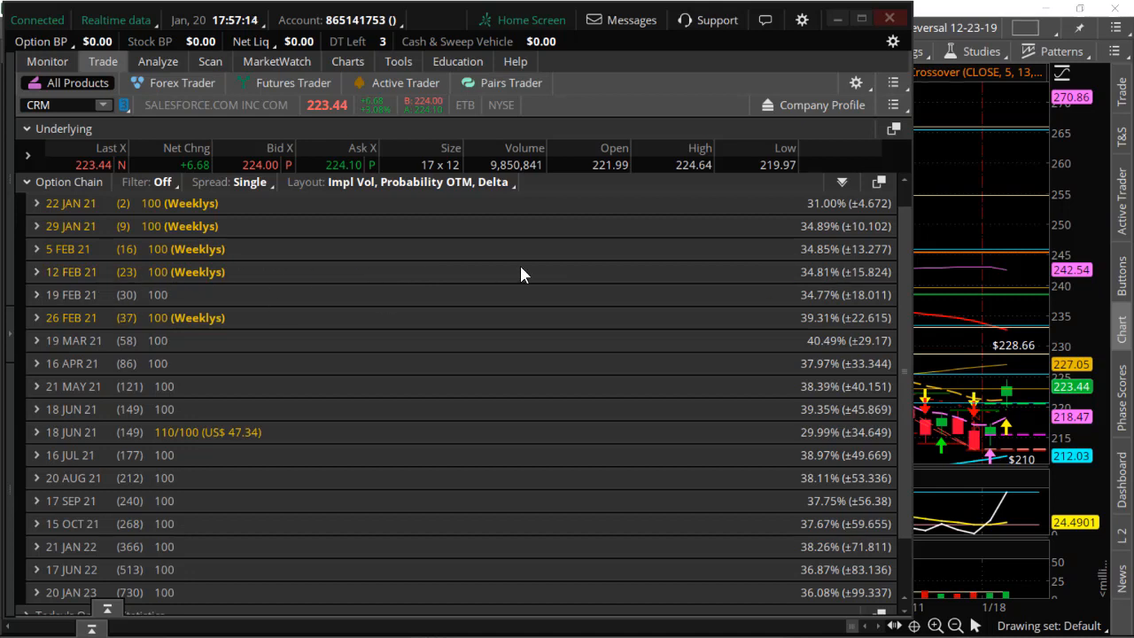
{"action": "mouse_move", "coordinate": [857, 279]}
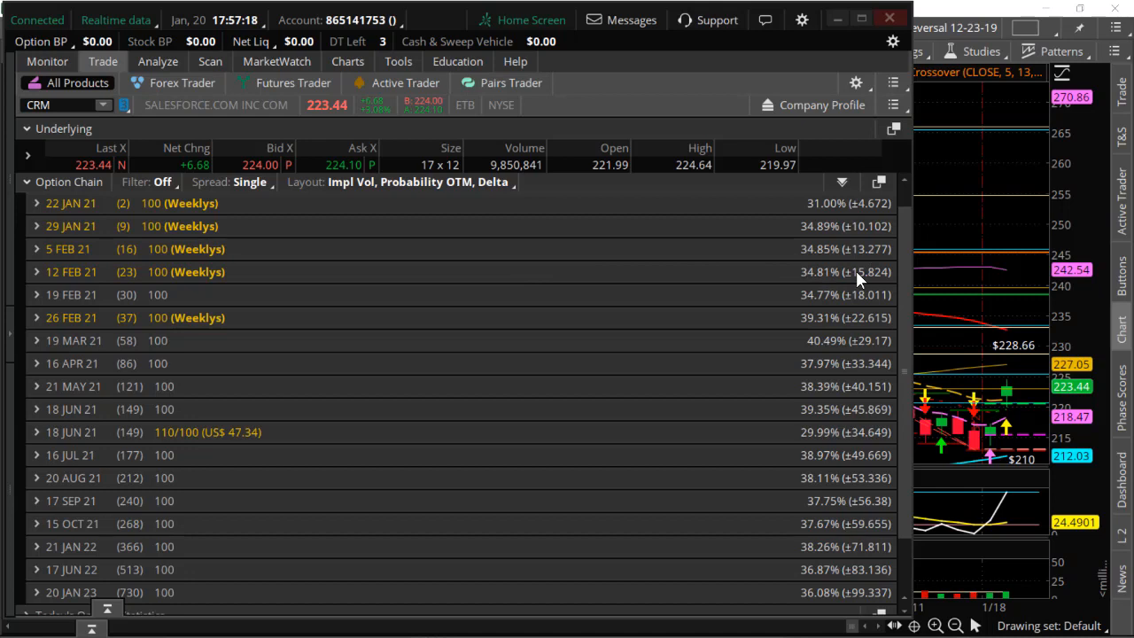
{"action": "mouse_move", "coordinate": [107, 183]}
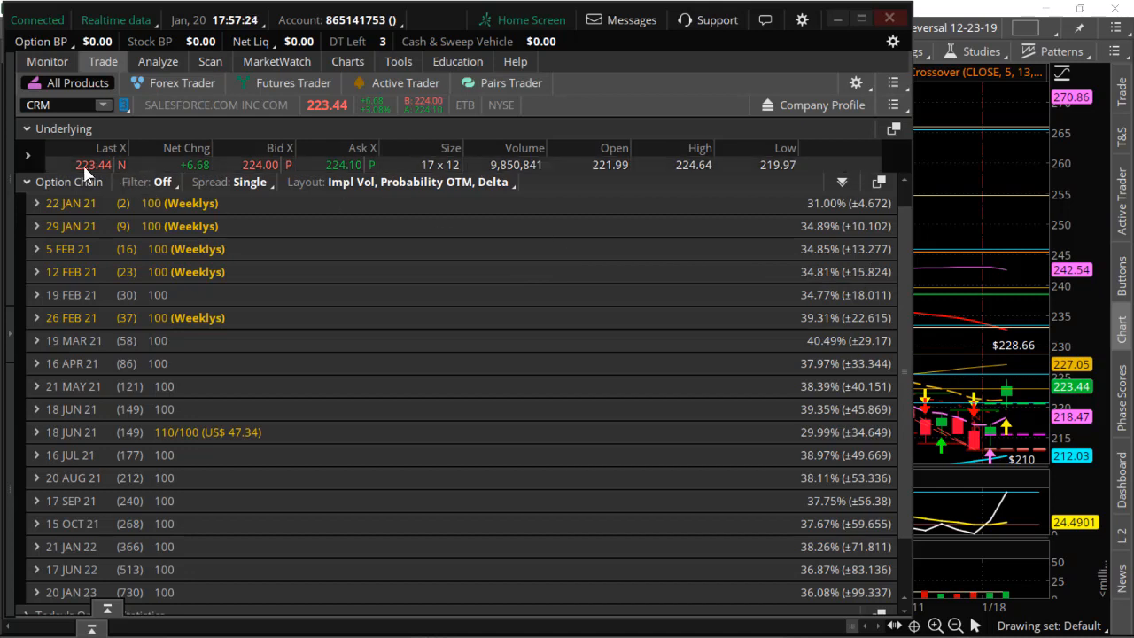
{"action": "mouse_move", "coordinate": [1013, 301]}
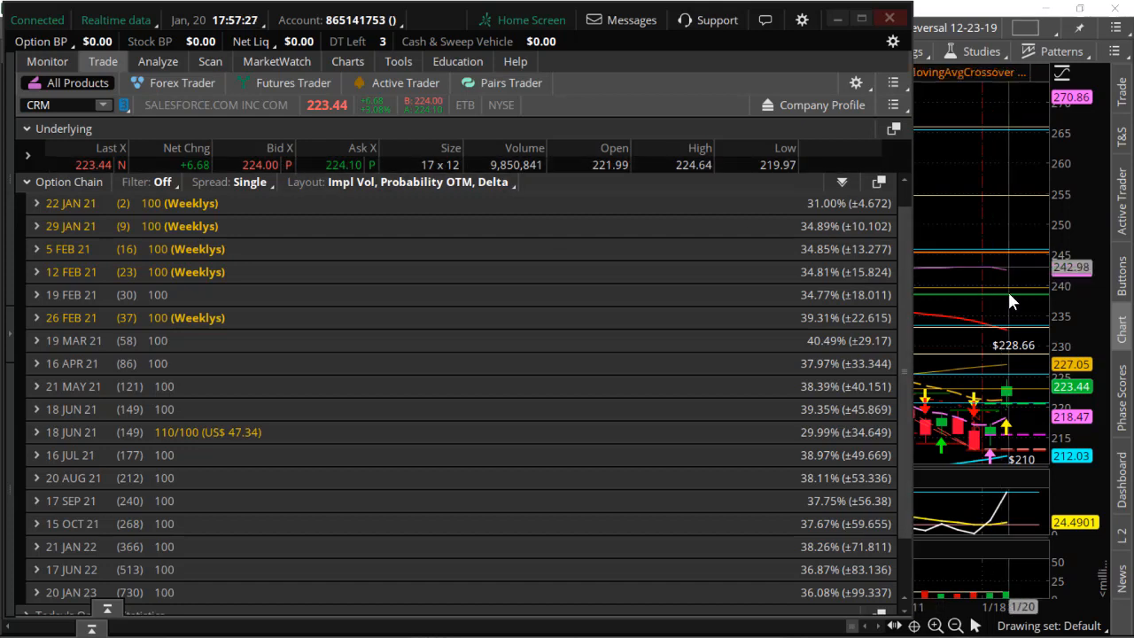
{"action": "mouse_move", "coordinate": [1025, 320]}
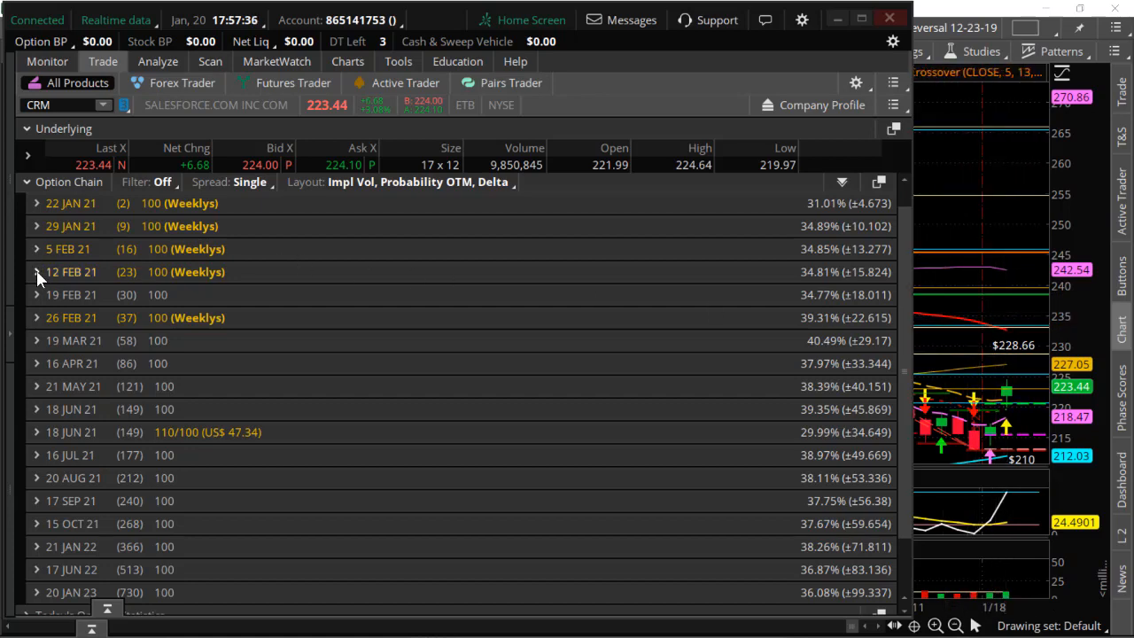
- Expand the 12 FEB 21 and 22 JAN 21 CRM expirations to reveal their strikes
{"action": "left_click", "coordinate": [37, 272]}
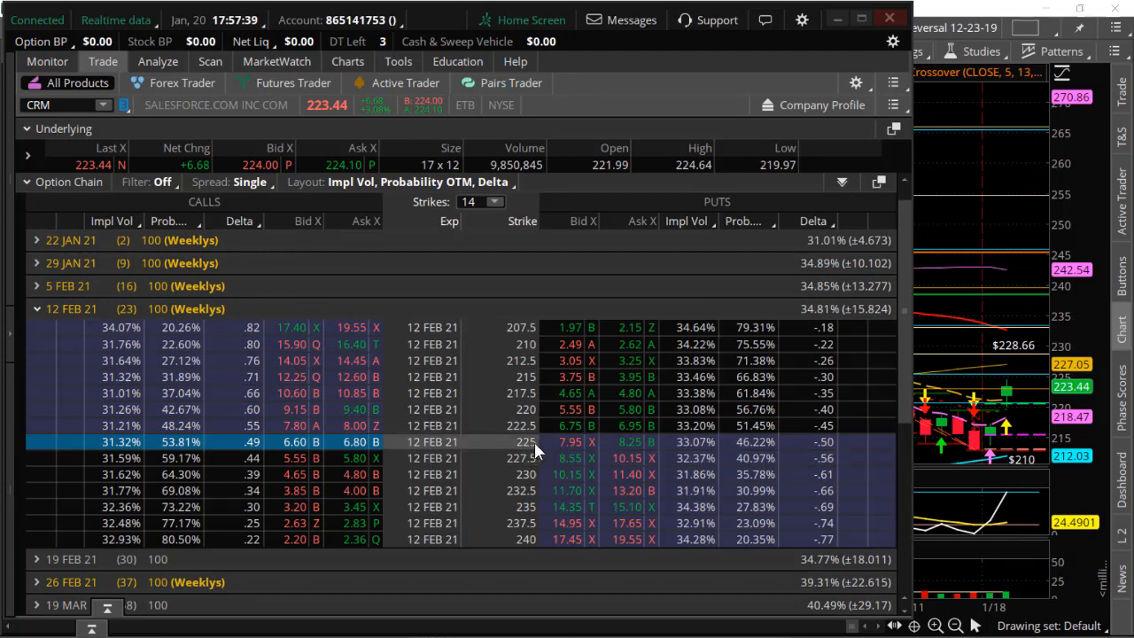
{"action": "mouse_move", "coordinate": [462, 450]}
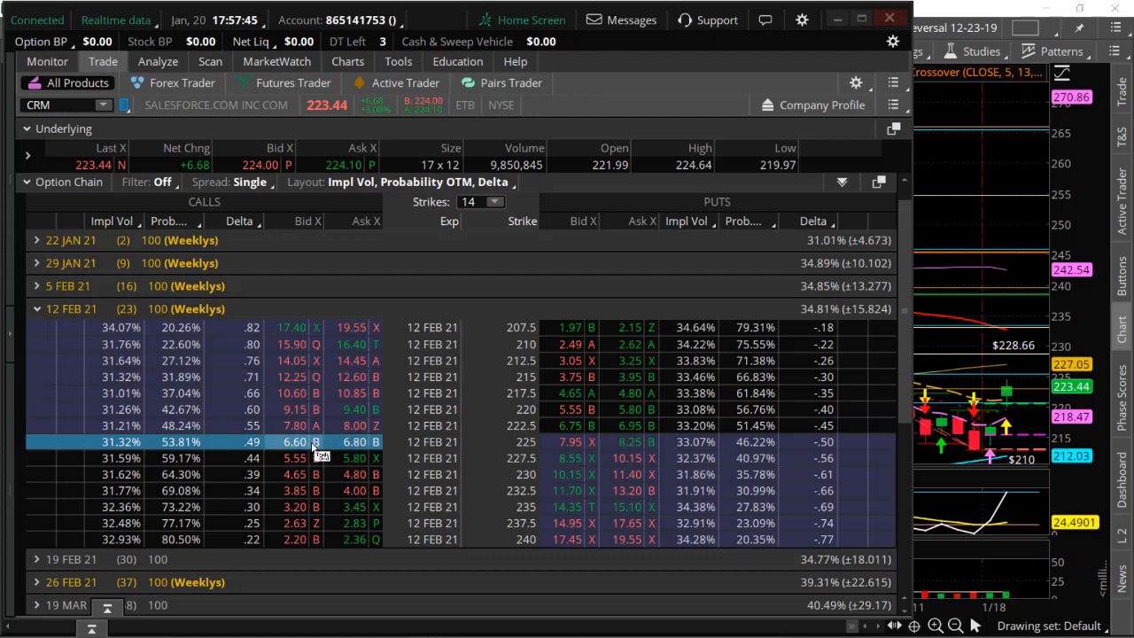
{"action": "left_click", "coordinate": [26, 155]}
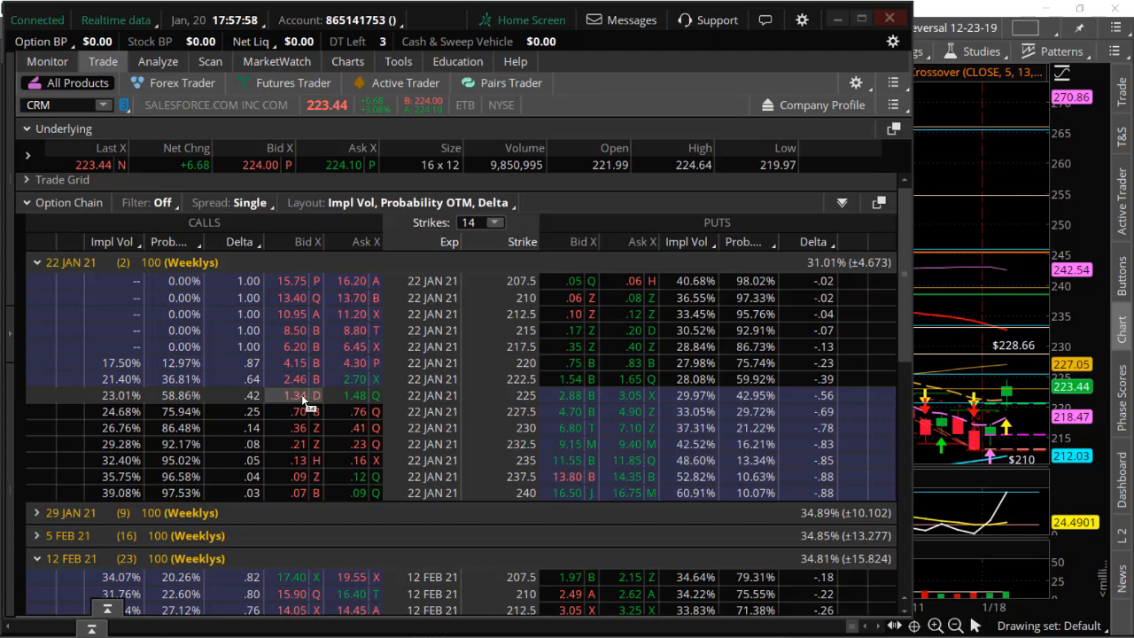
- Set the chain layout to Delta, Gamma, Theta, Vega, then view the calendar's risk profile
{"action": "left_click", "coordinate": [417, 202]}
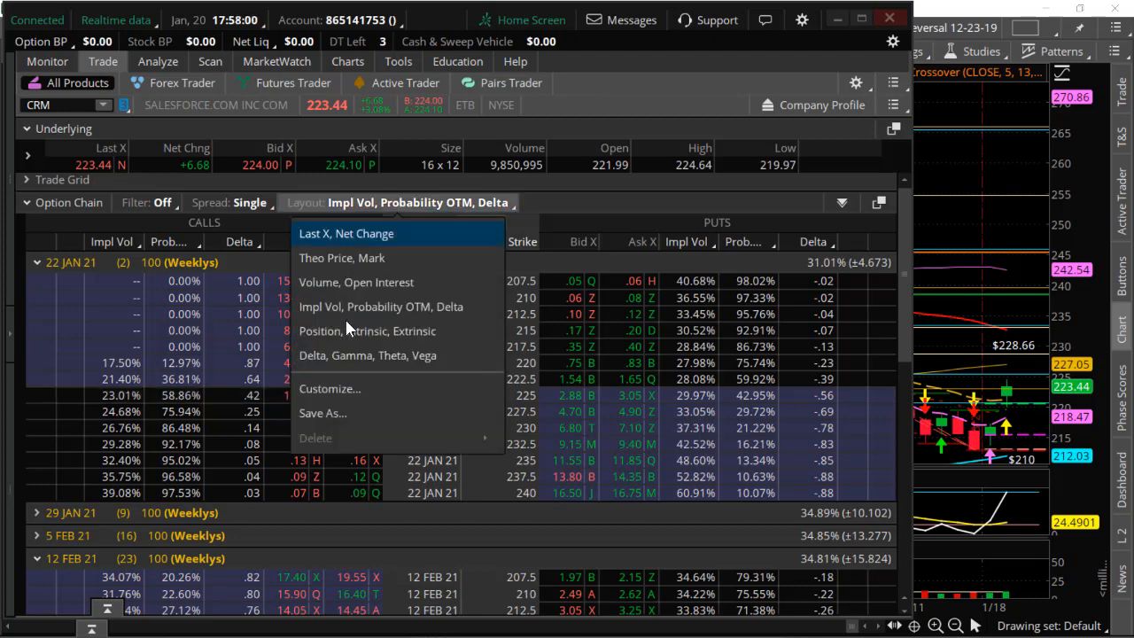
{"action": "left_click", "coordinate": [367, 355]}
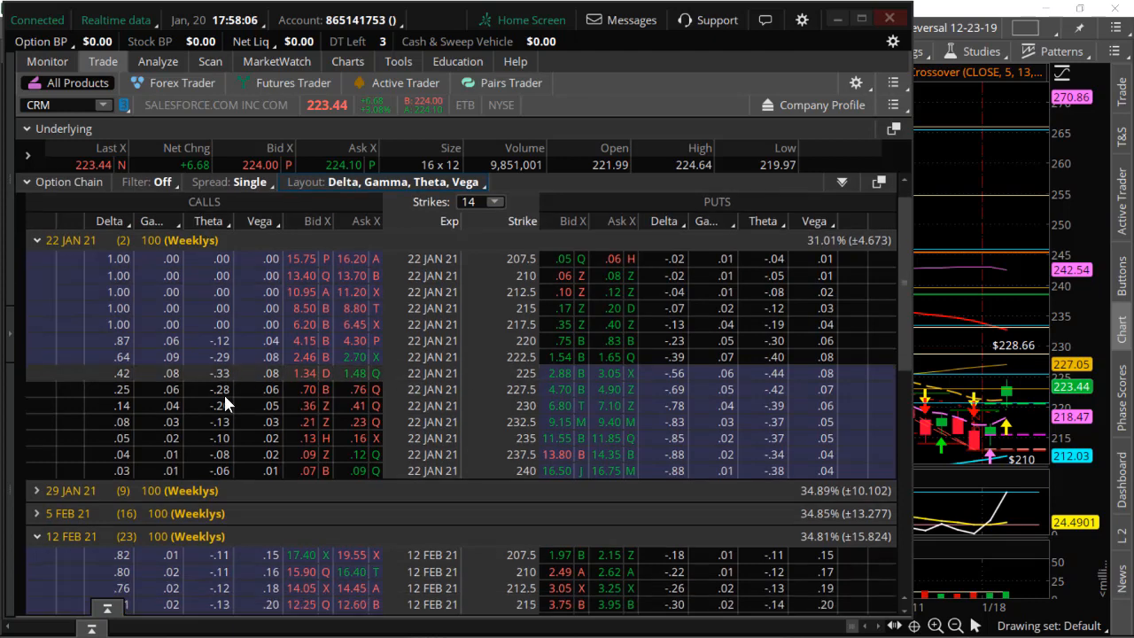
{"action": "scroll", "scroll_direction": "down", "scroll_amount": 3}
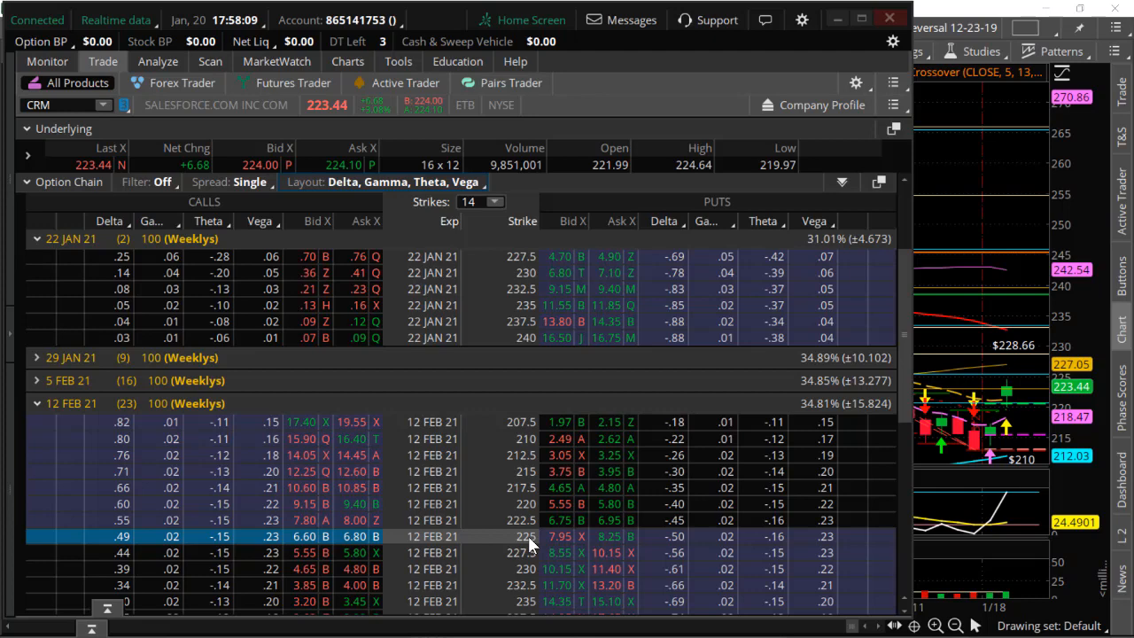
{"action": "mouse_move", "coordinate": [226, 548]}
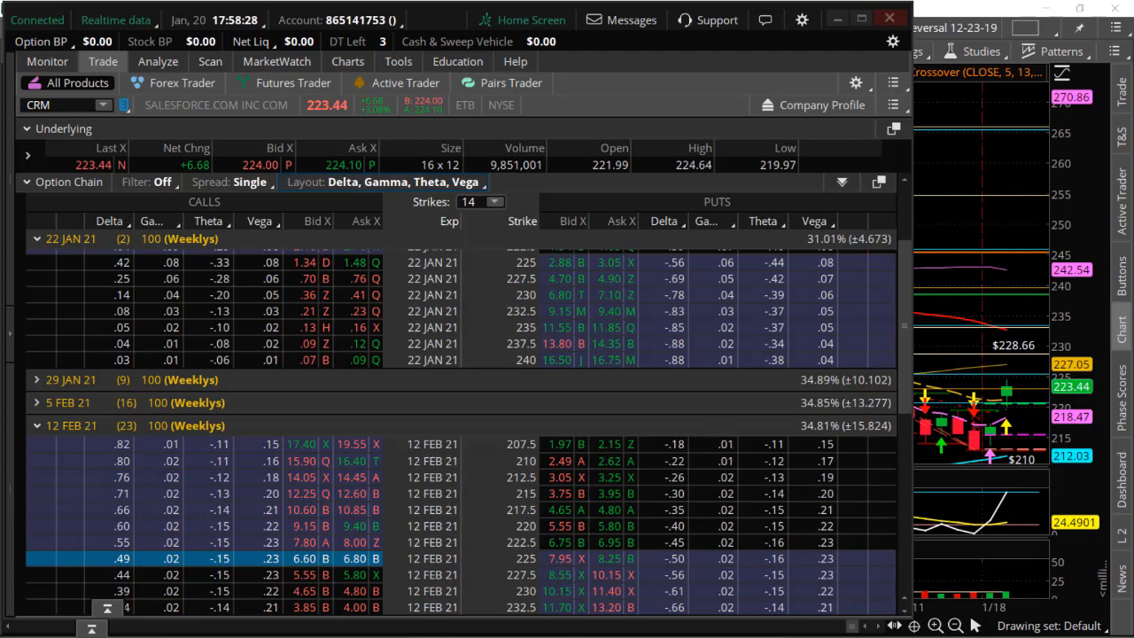
{"action": "left_click", "coordinate": [157, 61]}
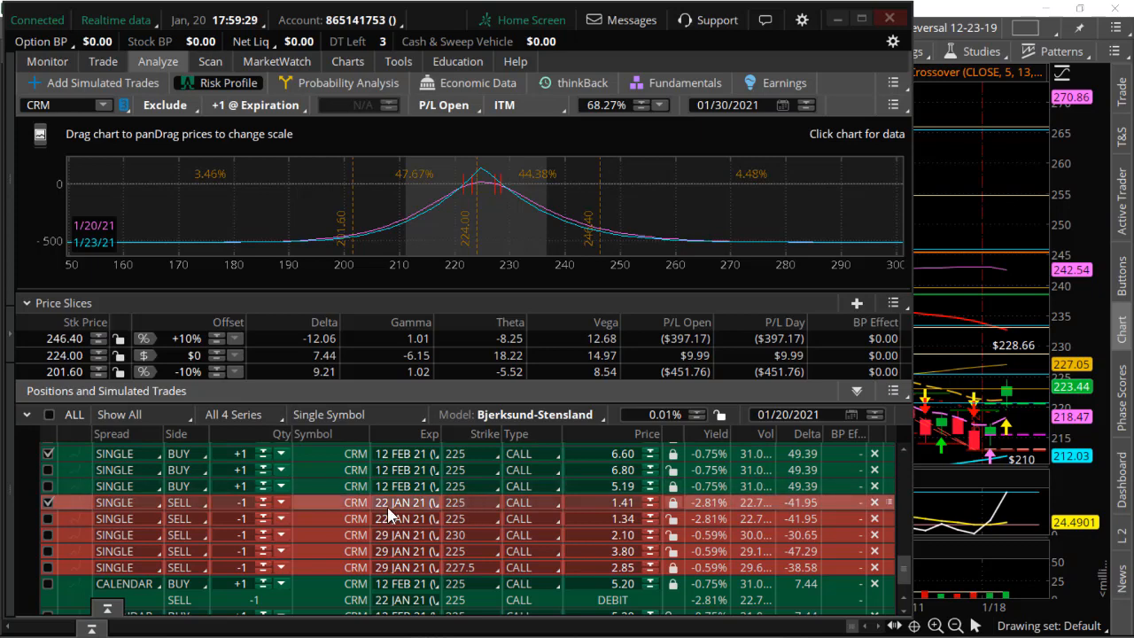
{"action": "mouse_move", "coordinate": [461, 514]}
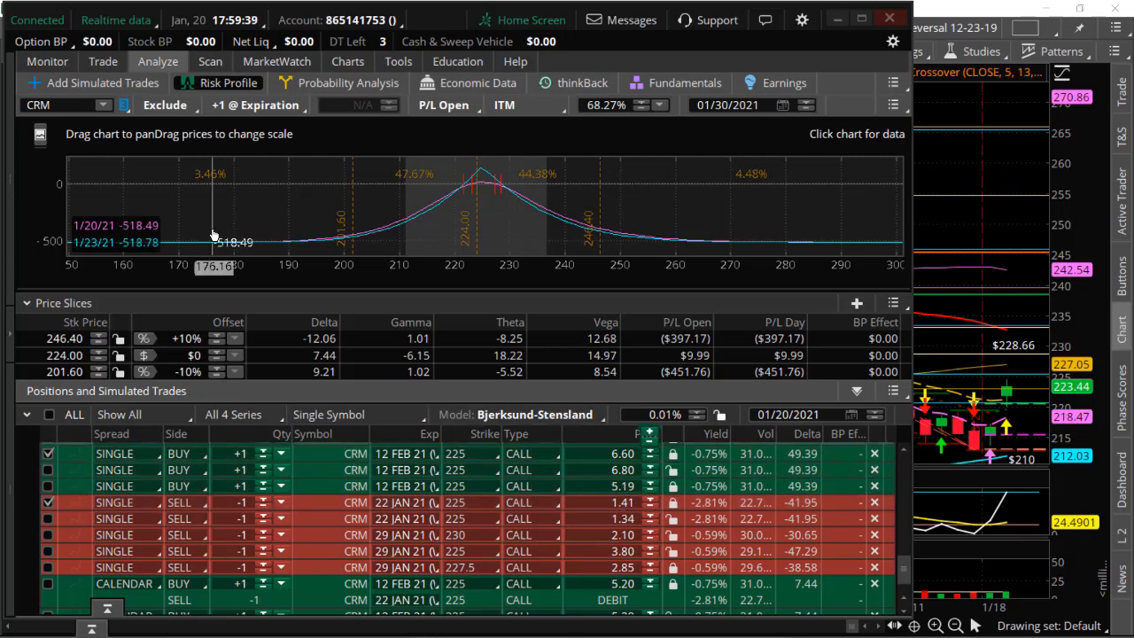
{"action": "mouse_move", "coordinate": [255, 237]}
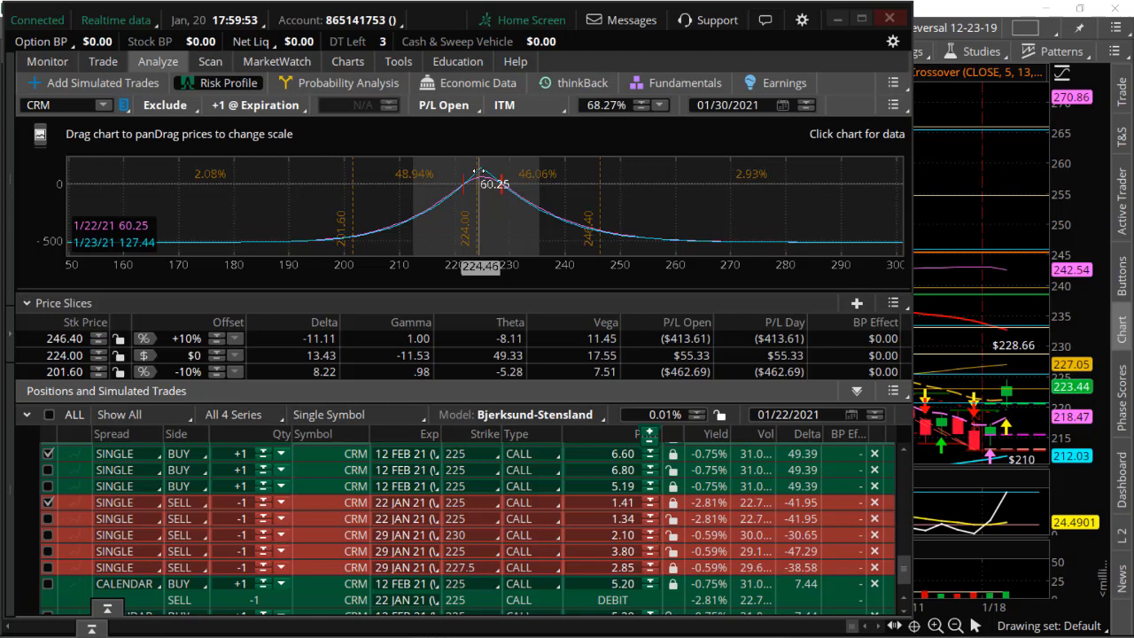
{"action": "mouse_move", "coordinate": [492, 204]}
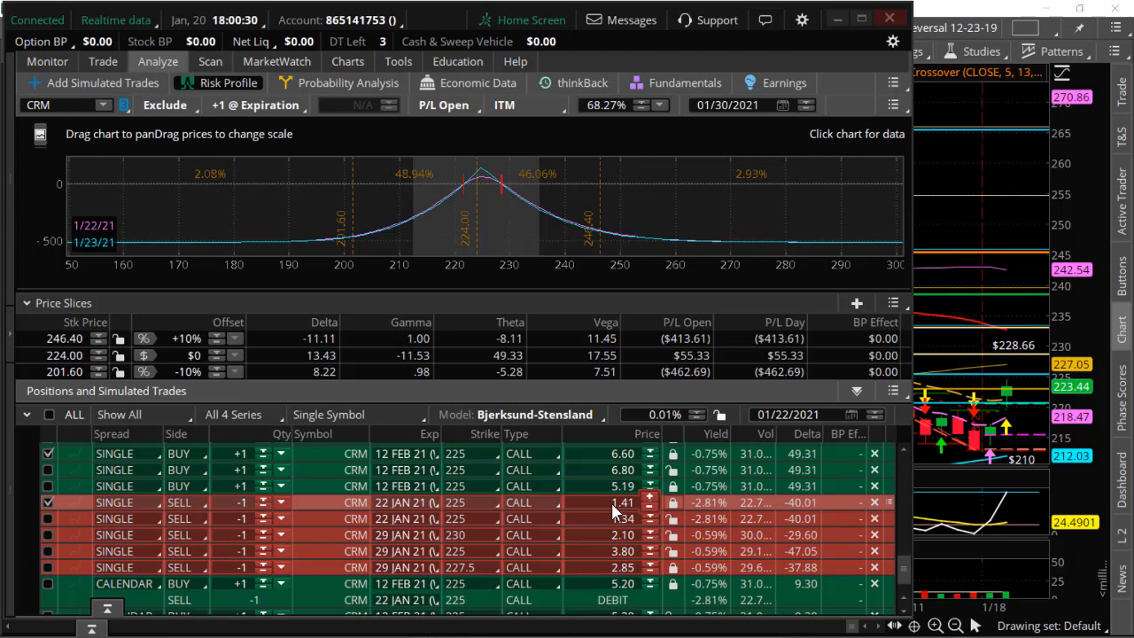
- Change which simulated CRM legs feed the risk profile
{"action": "left_click", "coordinate": [48, 503]}
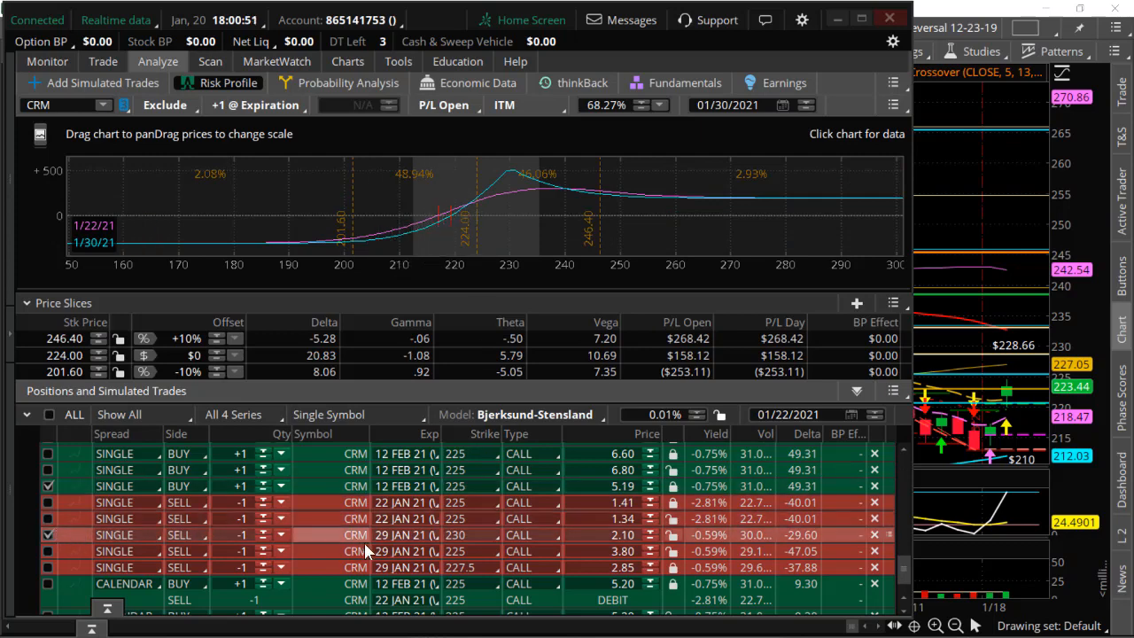
{"action": "mouse_move", "coordinate": [505, 202]}
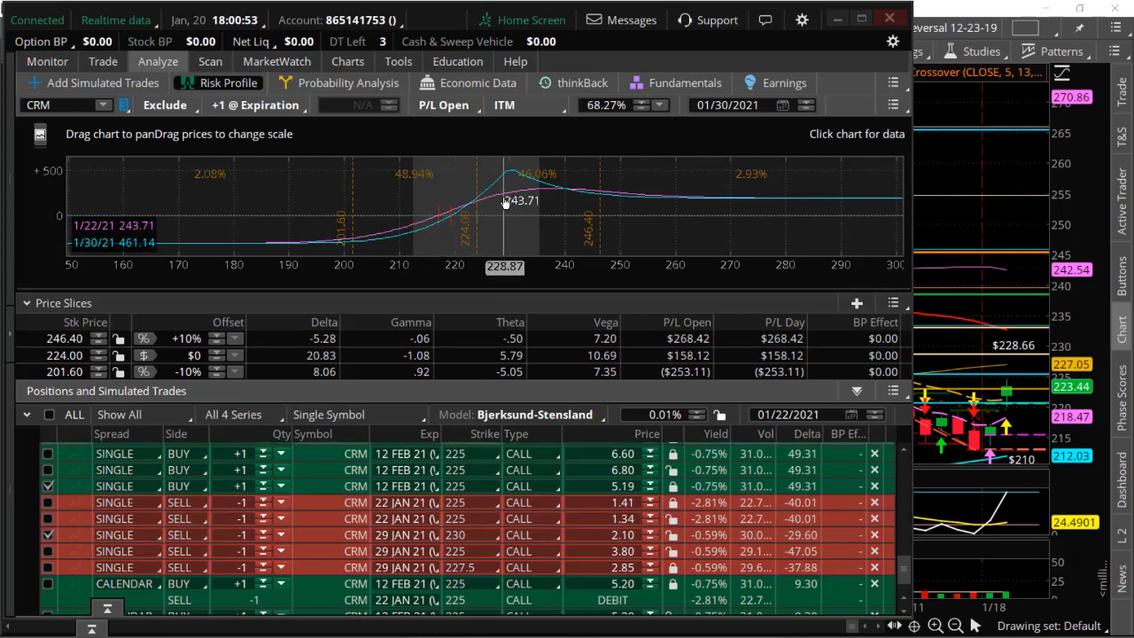
{"action": "mouse_move", "coordinate": [510, 174]}
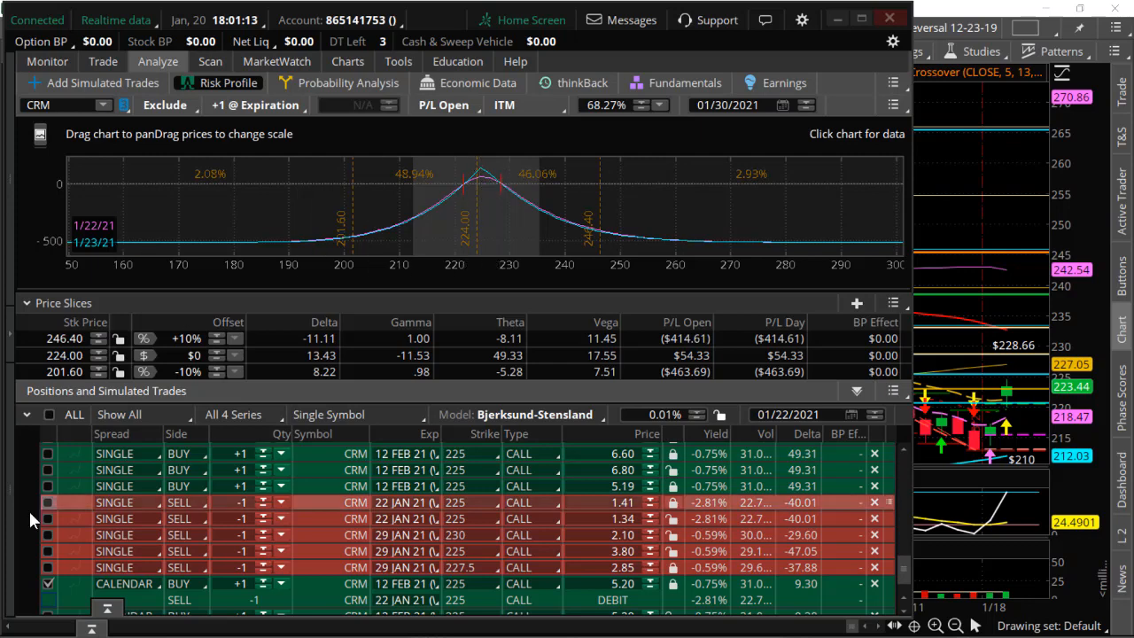
- Uncheck the CALENDAR row and check the 12 Feb 225 long call leg
{"action": "left_click", "coordinate": [49, 453]}
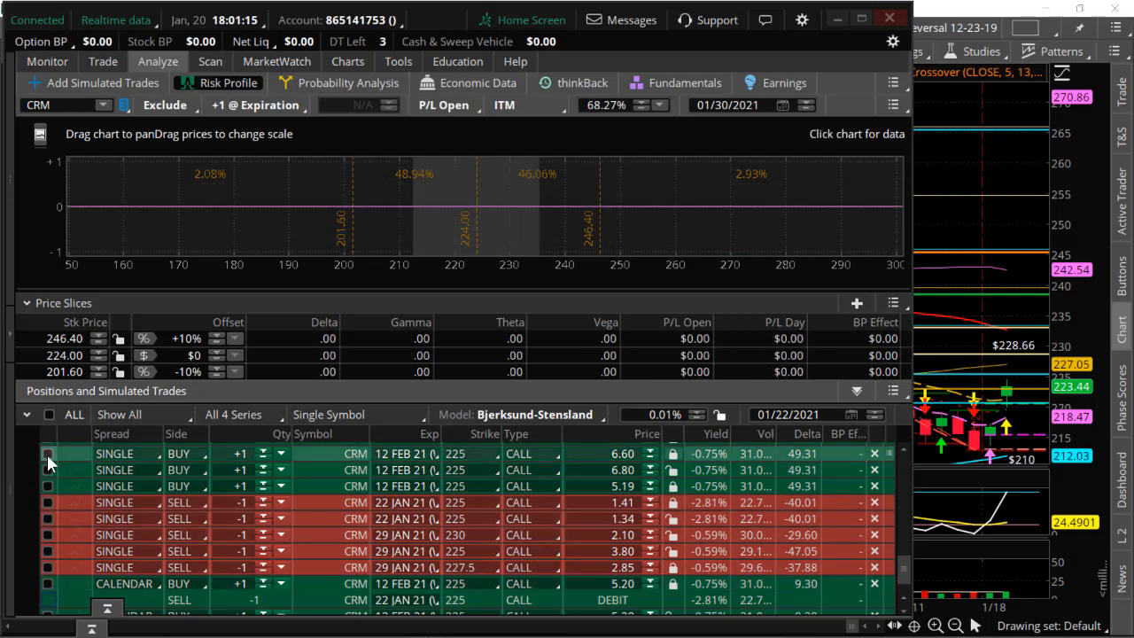
{"action": "left_click", "coordinate": [49, 453]}
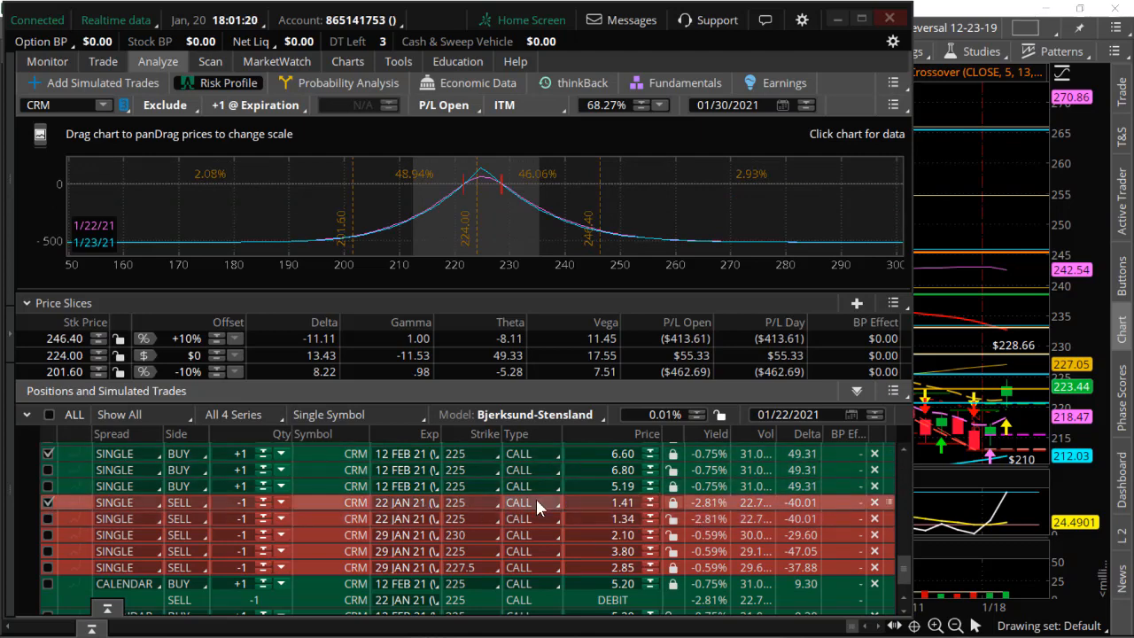
{"action": "mouse_move", "coordinate": [478, 186]}
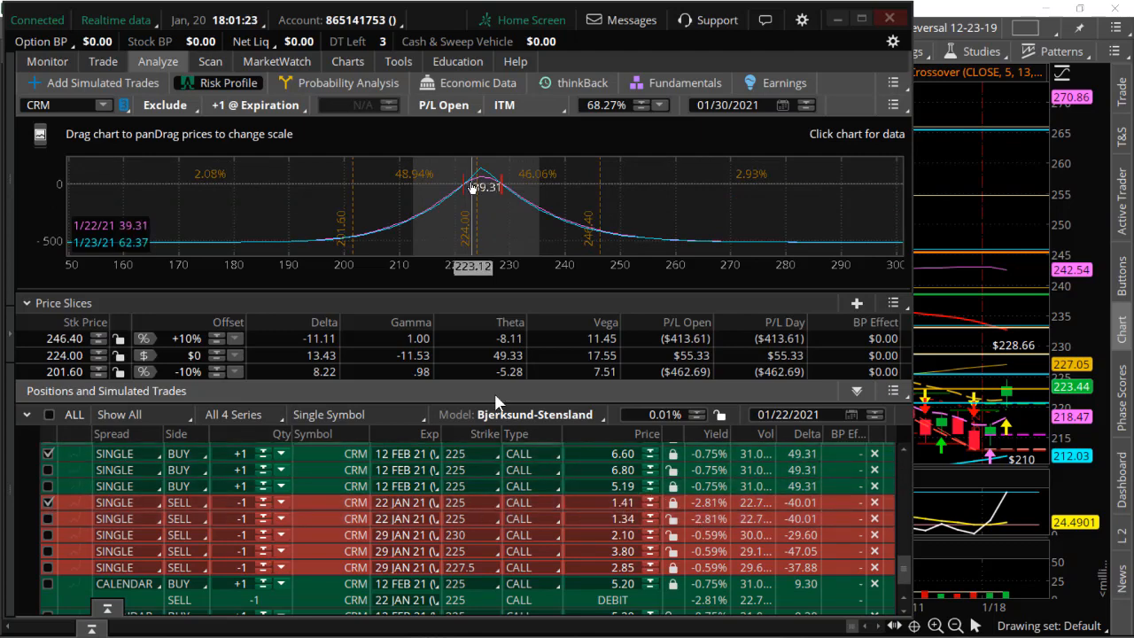